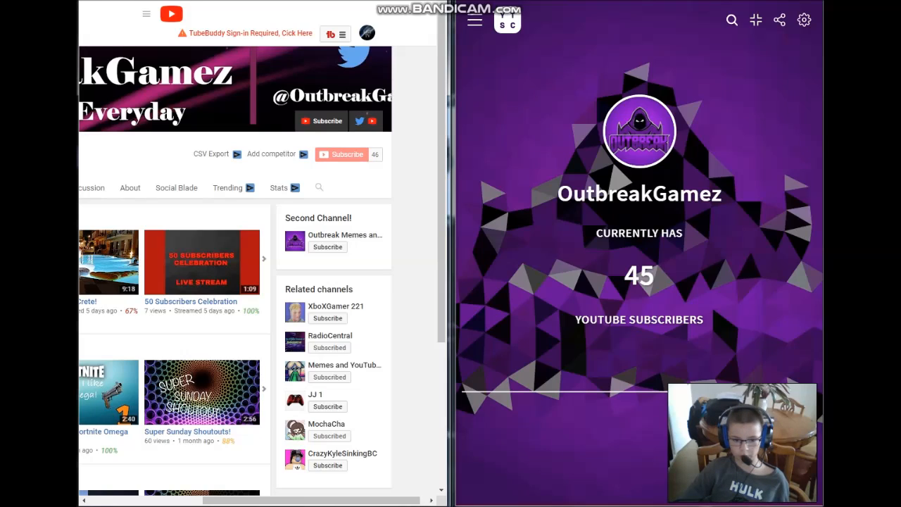
Subscribe to OutbreakGamez and dismiss the notification settings unchanged, lifting the counter to 46.
{"action": "left_click", "coordinate": [341, 153]}
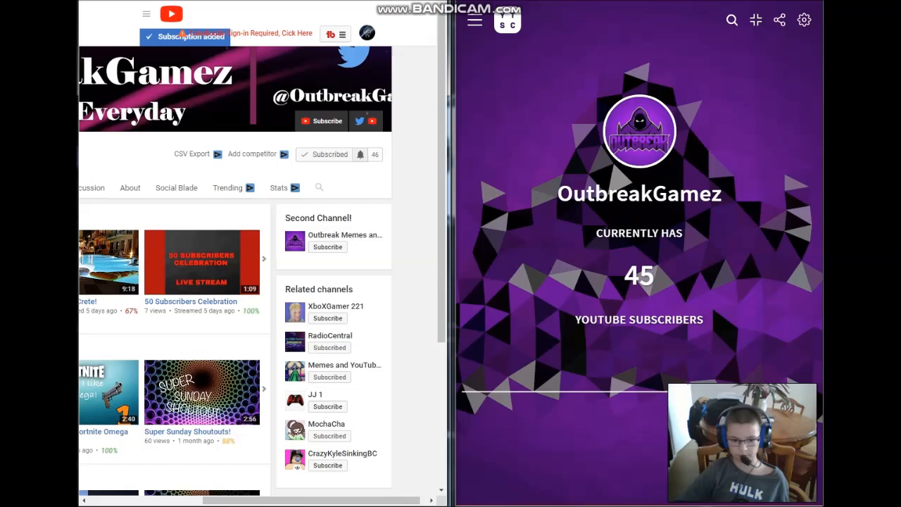
{"action": "left_click", "coordinate": [361, 153]}
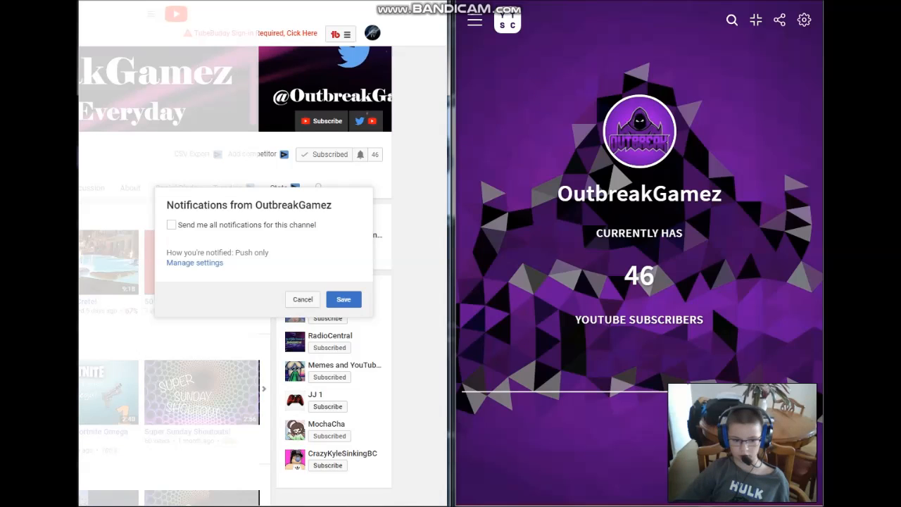
{"action": "left_click", "coordinate": [172, 226]}
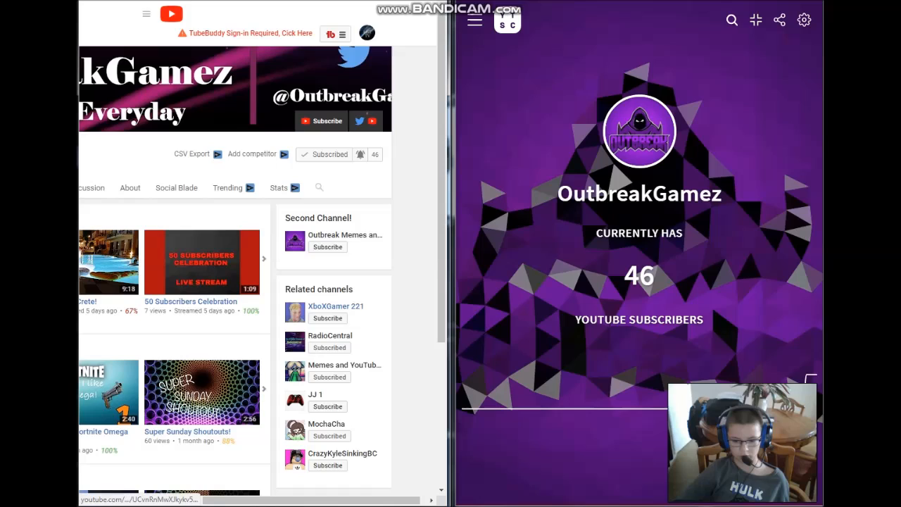
{"action": "mouse_move", "coordinate": [335, 307]}
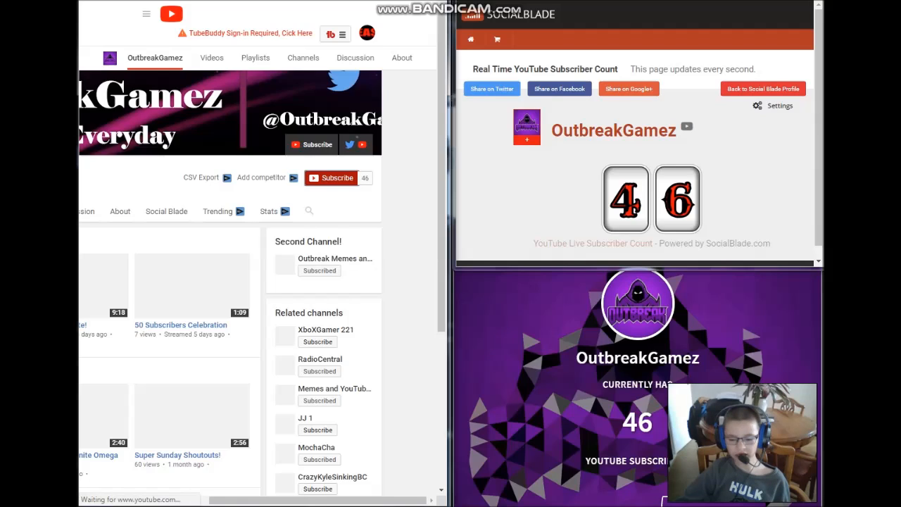
Subscribe to OutbreakGamez from the second account and cancel the notifications dialog, reaching 47.
{"action": "scroll", "scroll_direction": "down", "scroll_amount": 3}
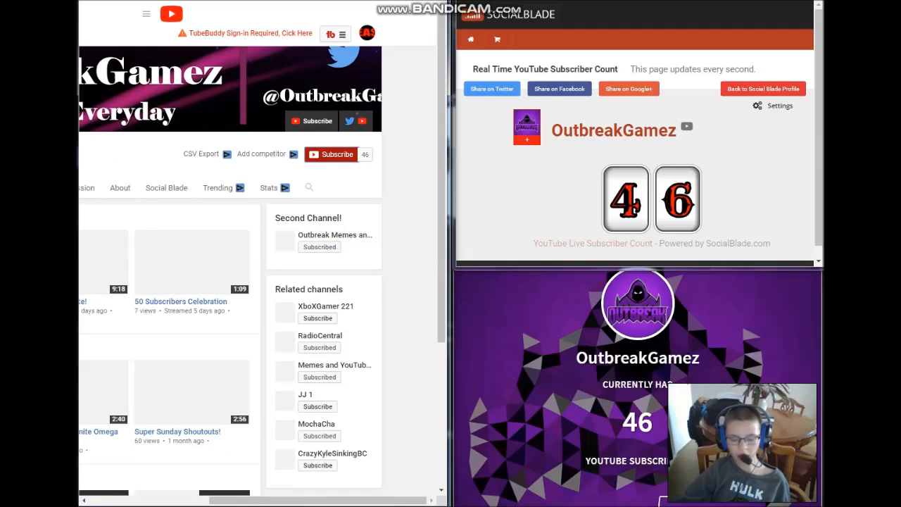
{"action": "left_click", "coordinate": [331, 154]}
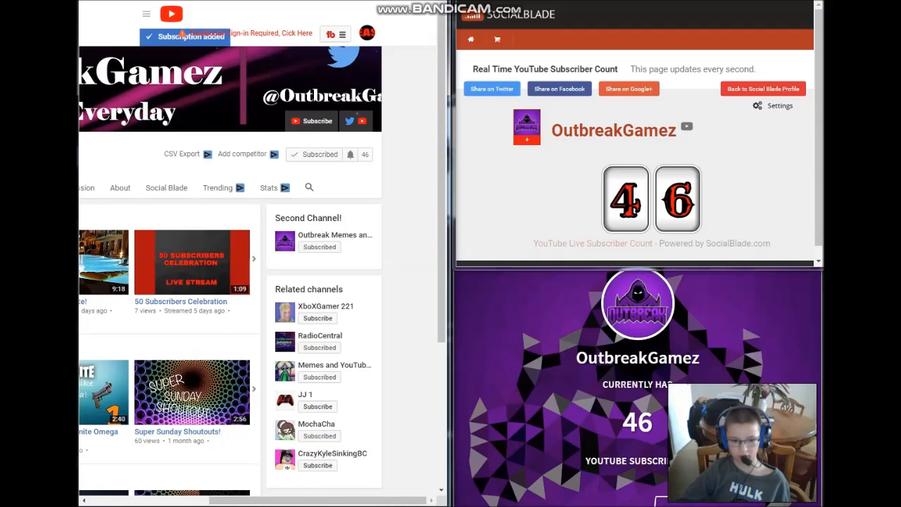
{"action": "left_click", "coordinate": [351, 154]}
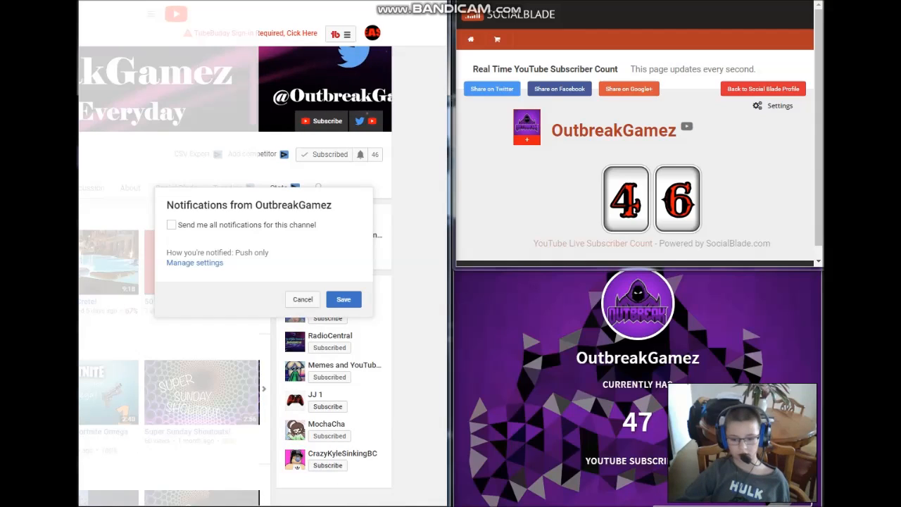
{"action": "left_click", "coordinate": [172, 225]}
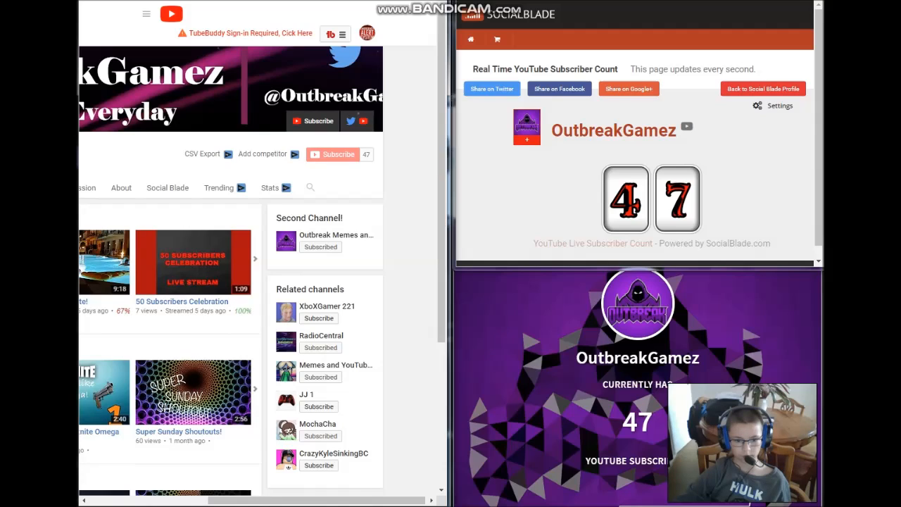
Subscribe to OutbreakGamez from this account, taking the counters to 48.
{"action": "left_click", "coordinate": [338, 153]}
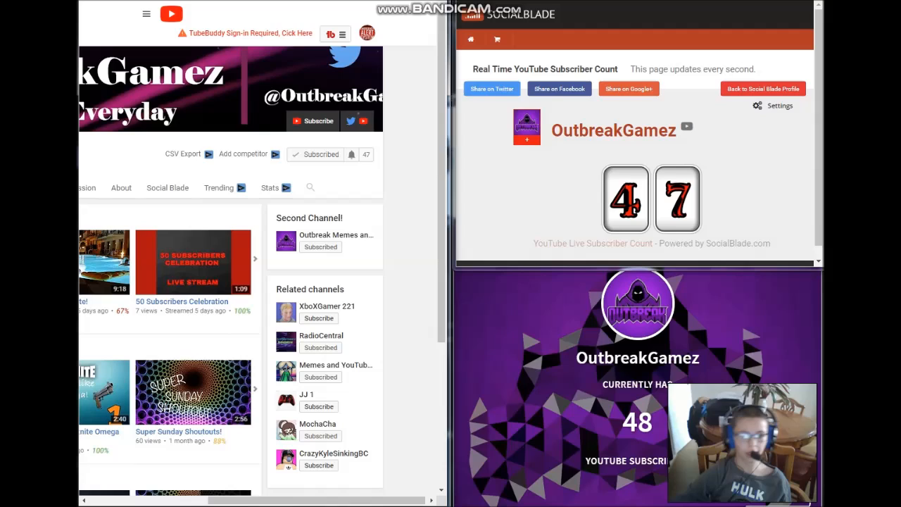
{"action": "left_click", "coordinate": [366, 34]}
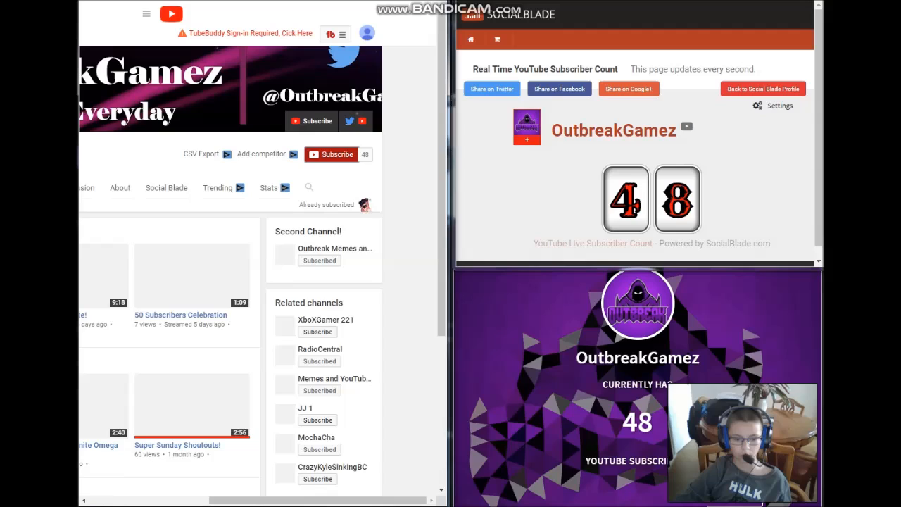
Subscribe to OutbreakGamez and cancel the notifications dialog, bringing the counters to 49.
{"action": "left_click", "coordinate": [334, 154]}
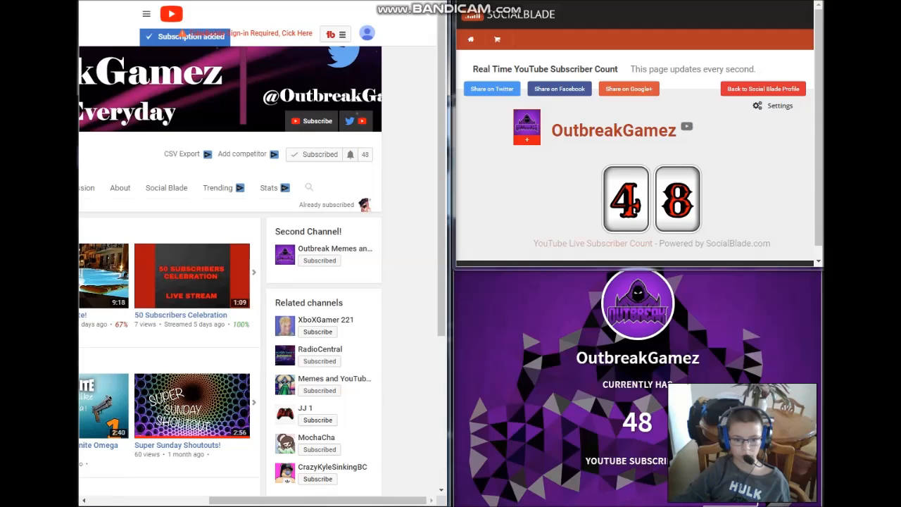
{"action": "left_click", "coordinate": [350, 153]}
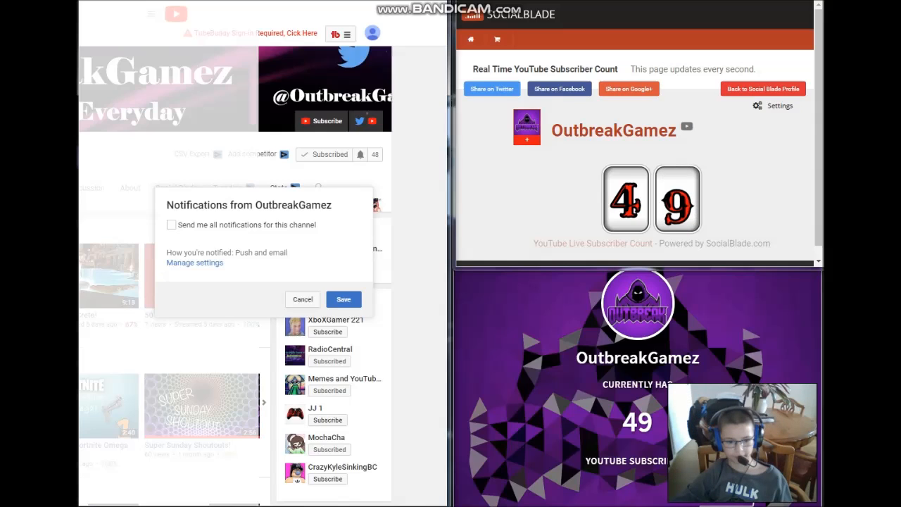
{"action": "left_click", "coordinate": [172, 225]}
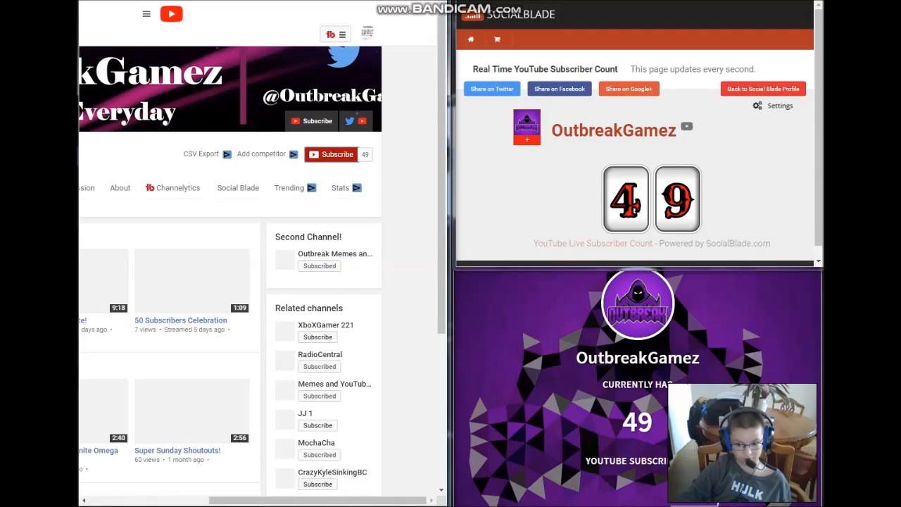
Subscribe to OutbreakGamez from two successive accounts, raising the counters to 51.
{"action": "left_click", "coordinate": [331, 153]}
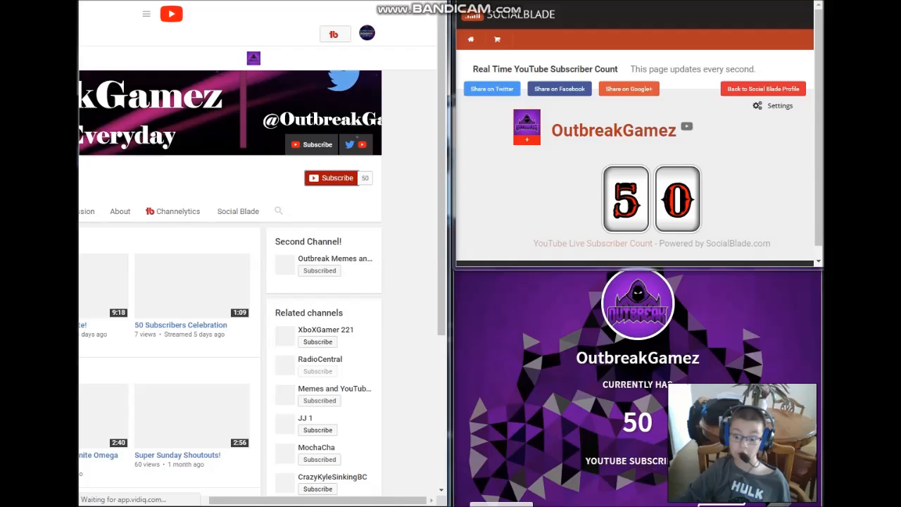
{"action": "left_click", "coordinate": [344, 34]}
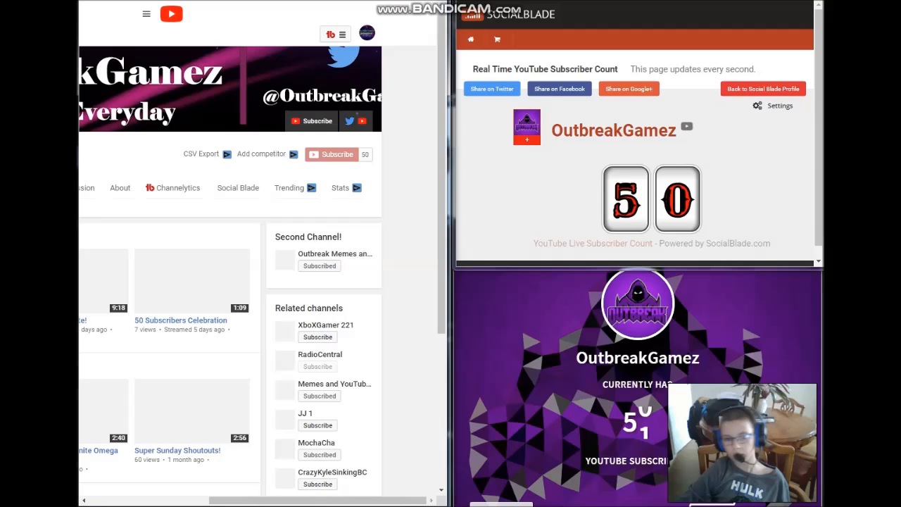
{"action": "left_click", "coordinate": [335, 153]}
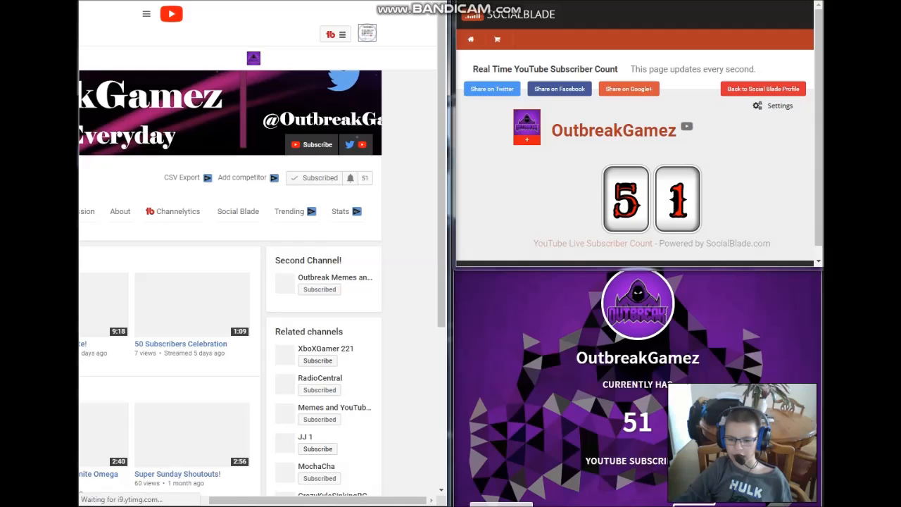
{"action": "scroll", "scroll_direction": "up", "scroll_amount": 3}
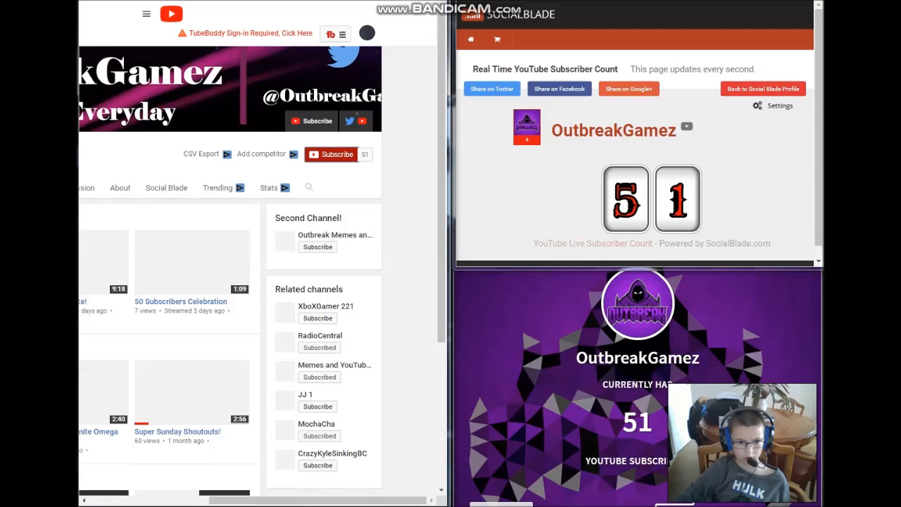
Subscribe from the new account and switch to the next one, with counters at 53.
{"action": "left_click", "coordinate": [336, 153]}
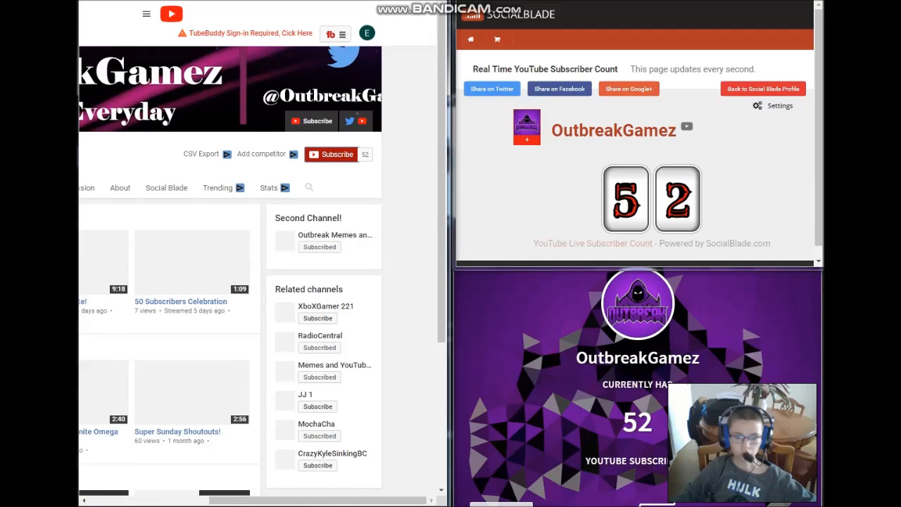
{"action": "left_click", "coordinate": [331, 153]}
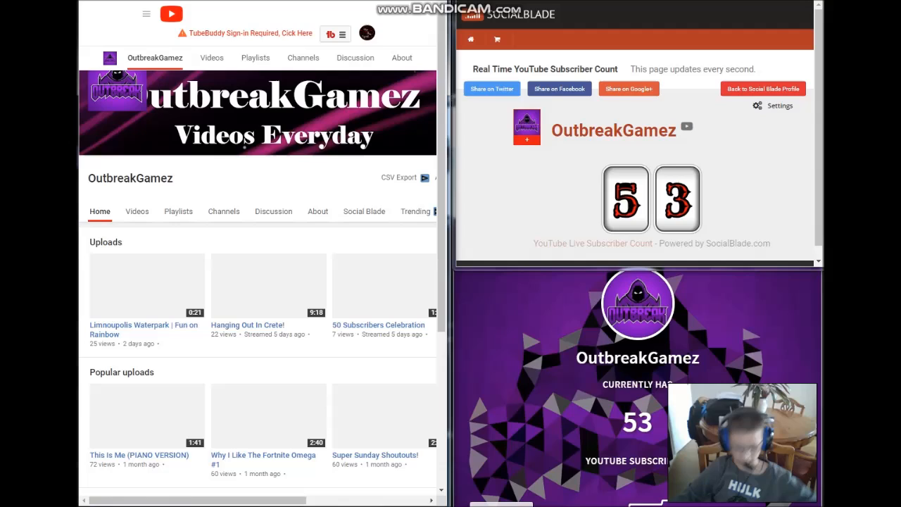
Subscribe to OutbreakGamez from this account and switch accounts, reaching 55 subscribers.
{"action": "scroll", "scroll_direction": "down", "scroll_amount": 3}
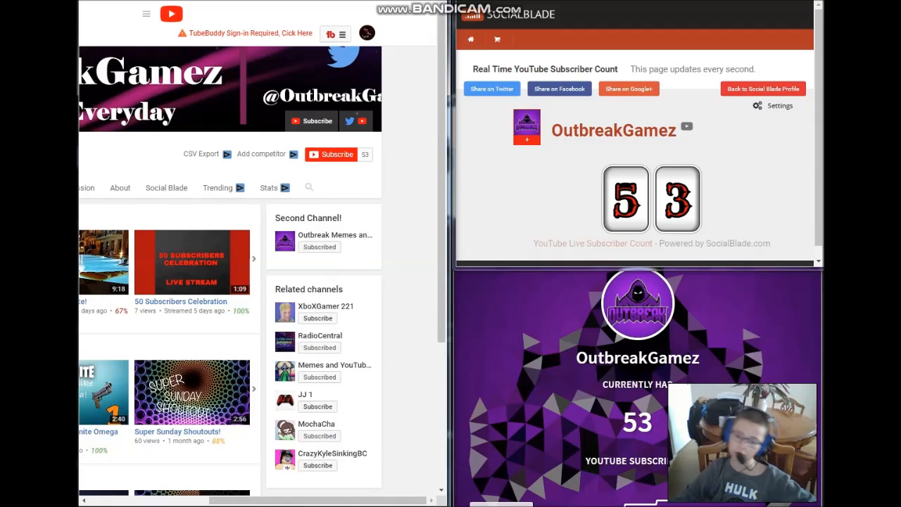
{"action": "left_click", "coordinate": [331, 153]}
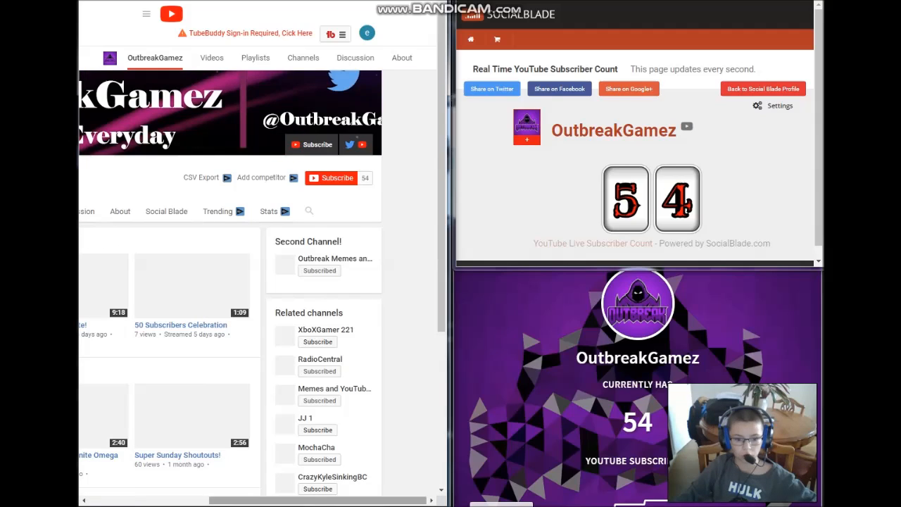
{"action": "scroll", "scroll_direction": "down", "scroll_amount": 3}
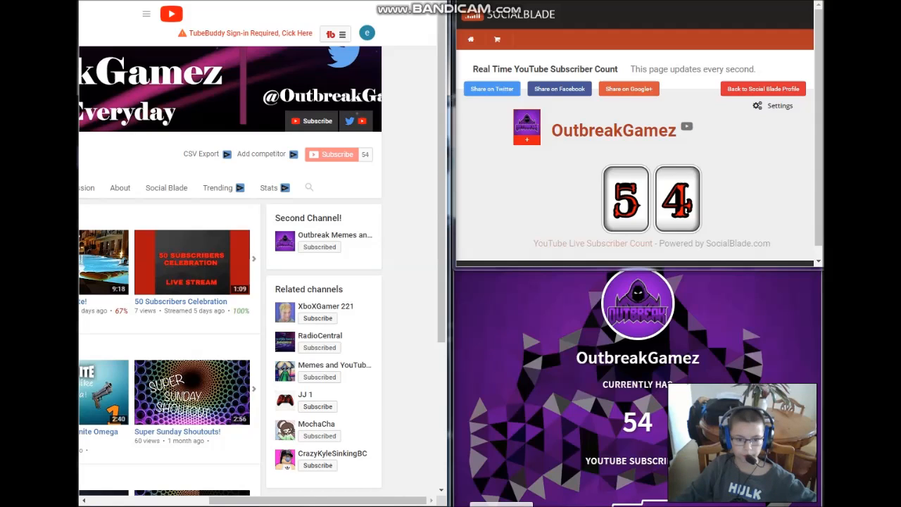
{"action": "left_click", "coordinate": [331, 153]}
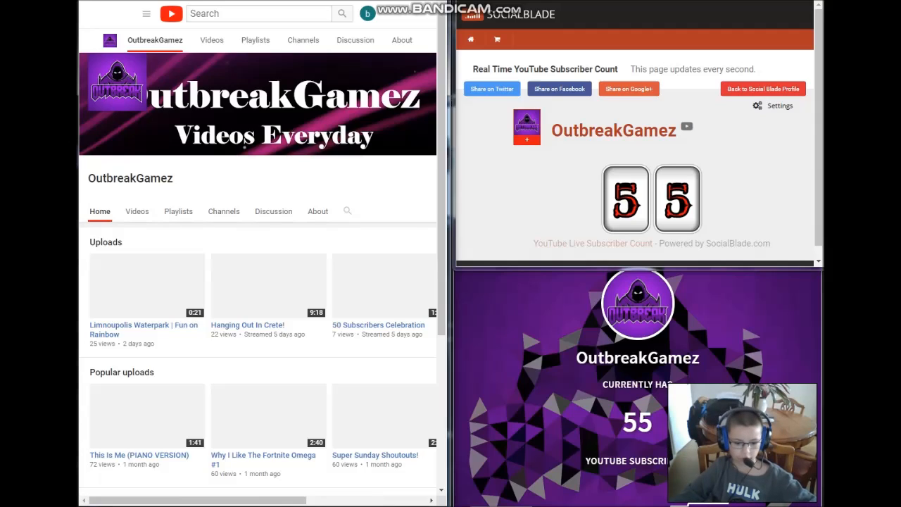
Switch to another signed-in account and subscribe, taking the counters to 57.
{"action": "scroll", "scroll_direction": "right", "scroll_amount": 3}
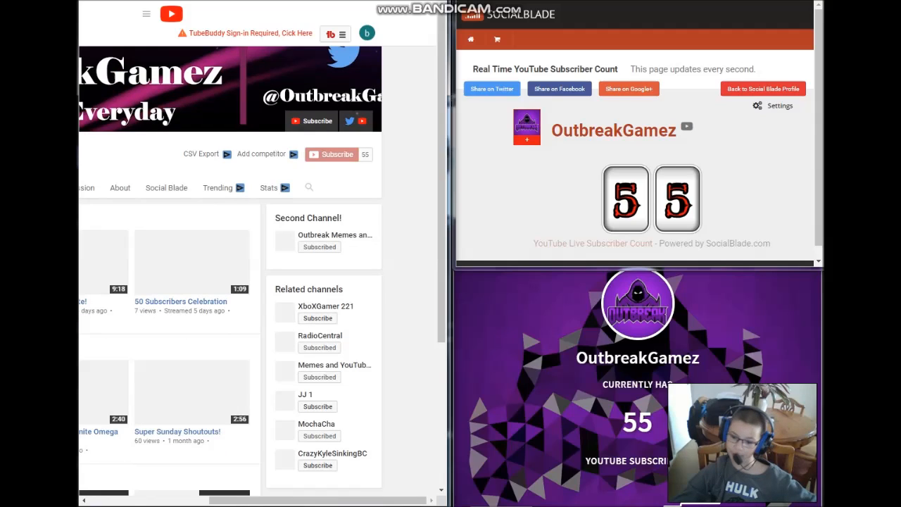
{"action": "left_click", "coordinate": [331, 153]}
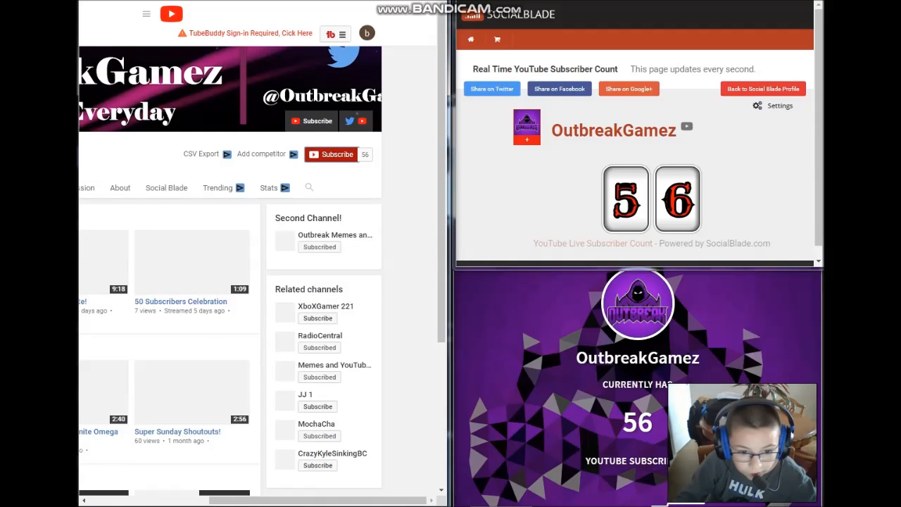
{"action": "left_click", "coordinate": [337, 153]}
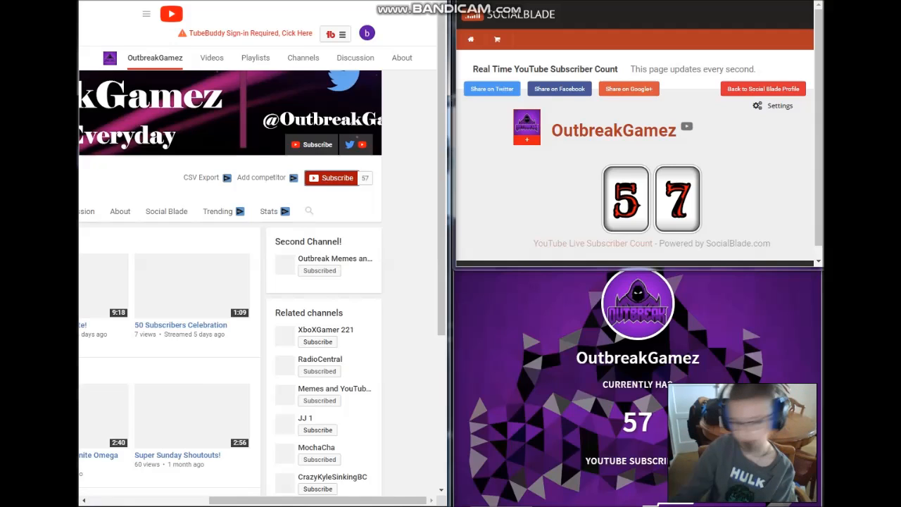
Subscribe to OutbreakGamez from the current account, pushing the live counter to 58.
{"action": "scroll", "scroll_direction": "down", "scroll_amount": 3}
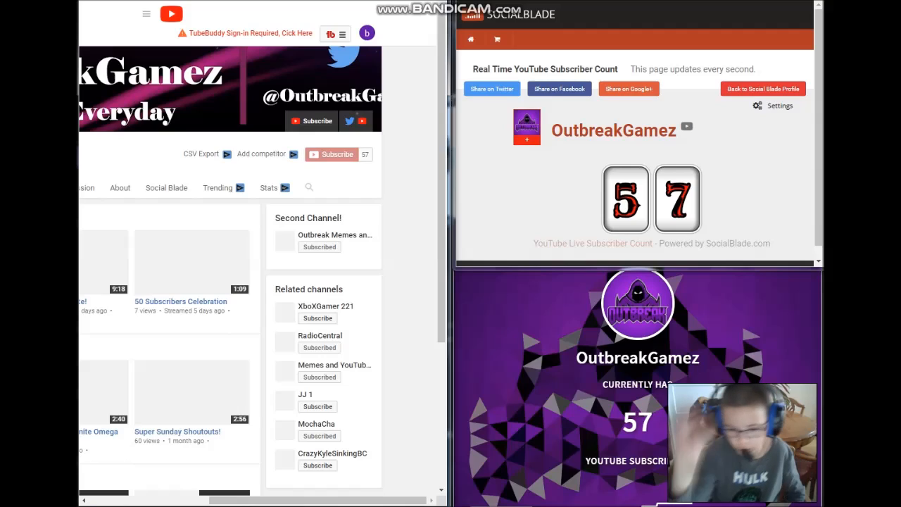
{"action": "left_click", "coordinate": [331, 153]}
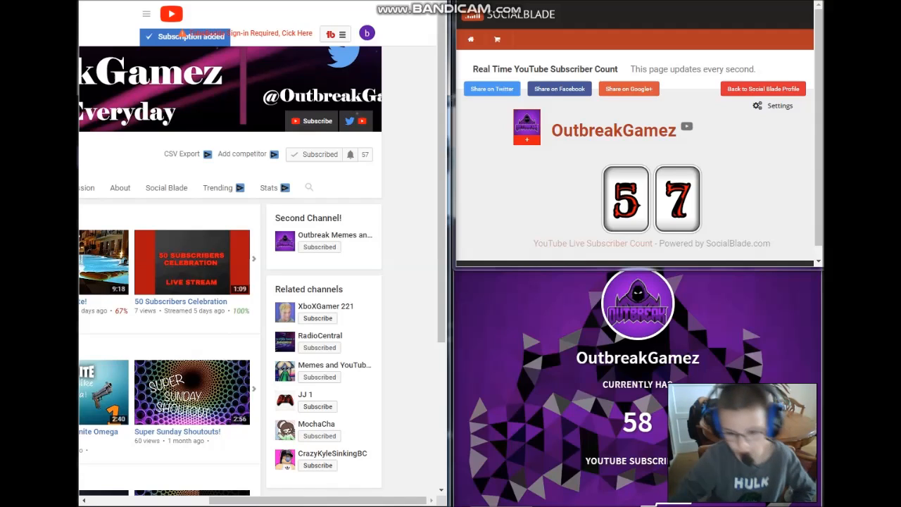